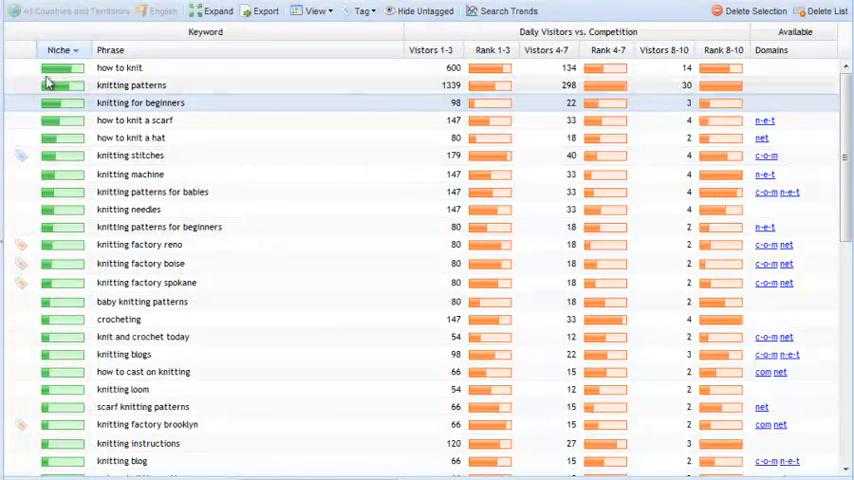
- Select the 'knitting for beginners' row and open the Visitors 1-3 column menu
click(110, 50)
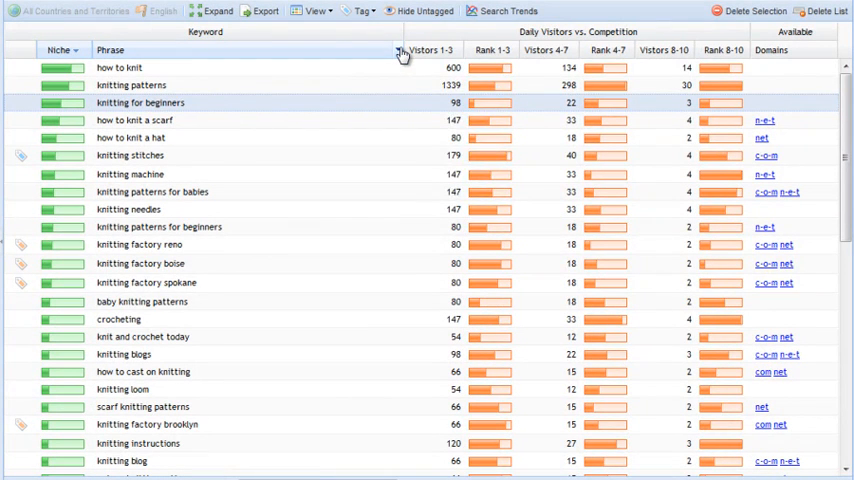
click(398, 50)
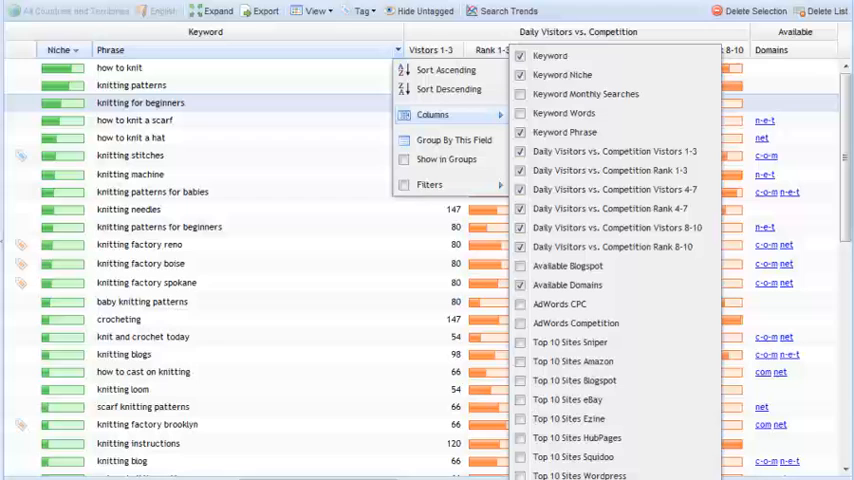
mouse_move(568, 418)
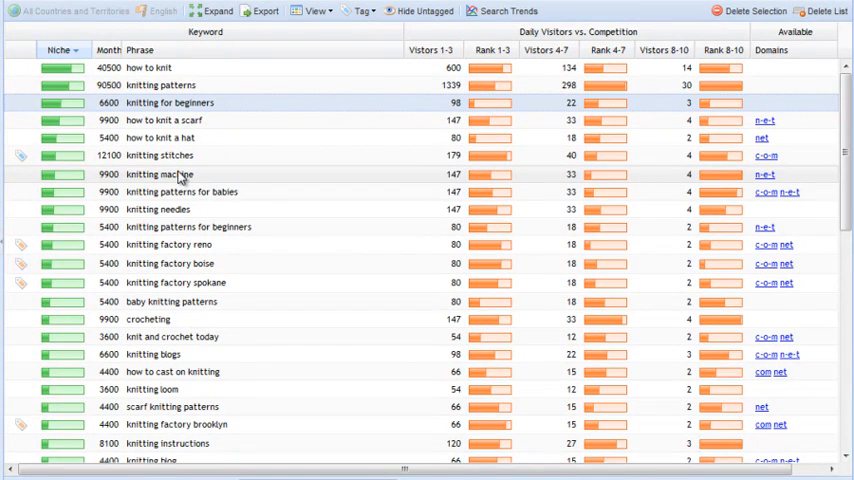
- Review the longer keyword list and choose a tag colour from the Tag dropdown
scroll(down, 3)
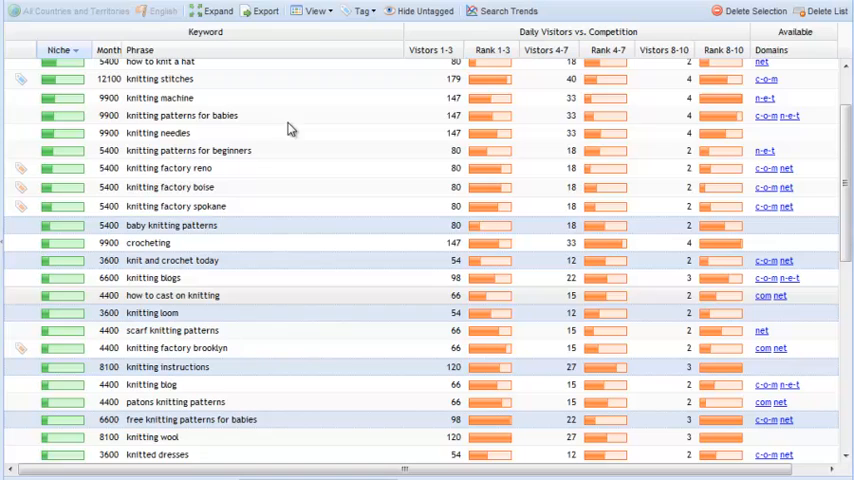
click(360, 12)
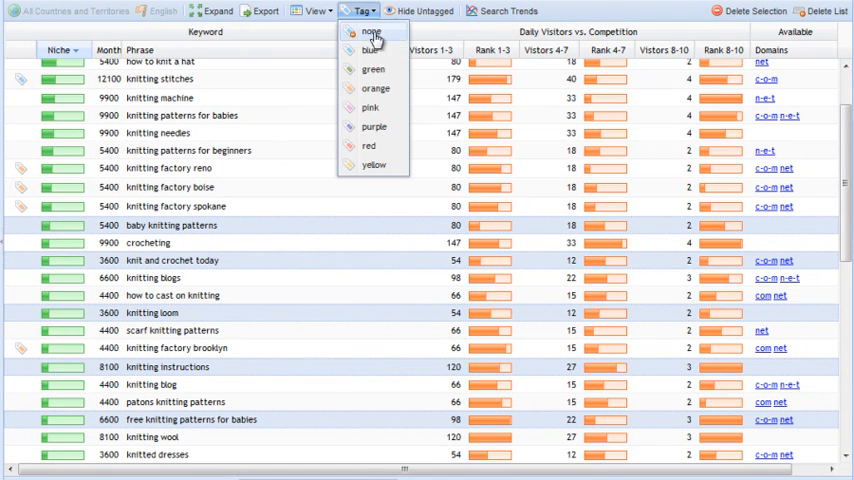
click(372, 32)
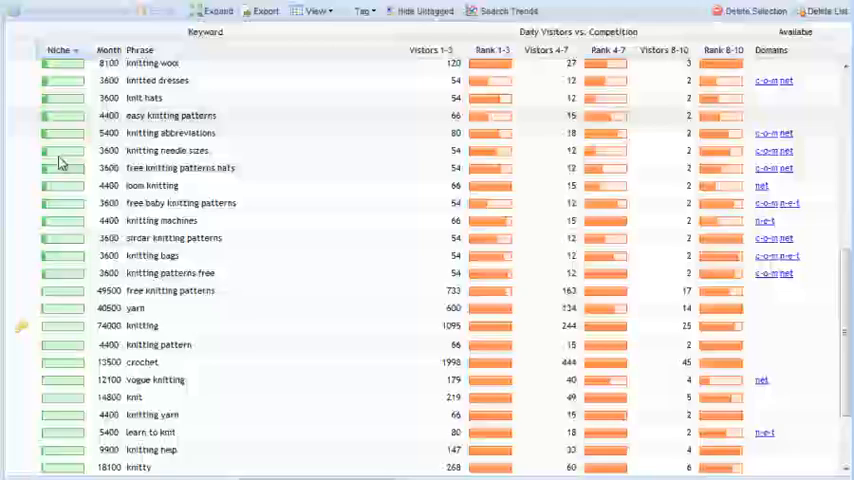
- Scroll down the keyword list to broader terms such as 'knitting' with 74,000 searches
scroll(down, 3)
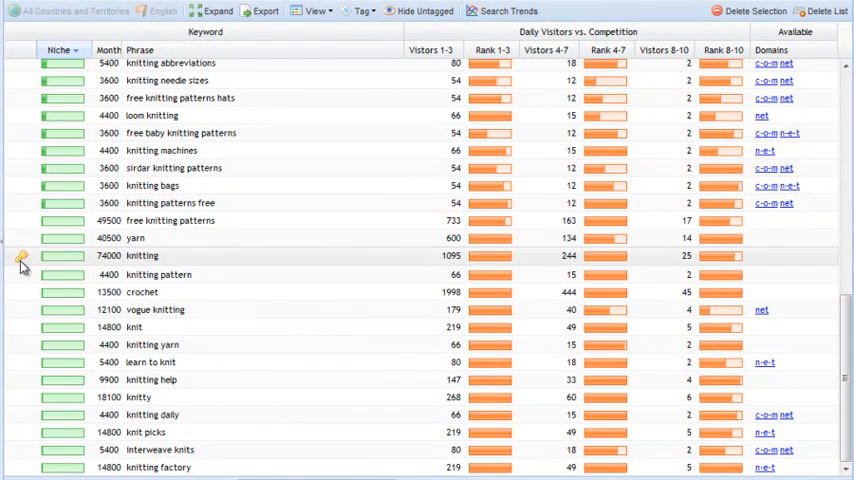
mouse_move(30, 268)
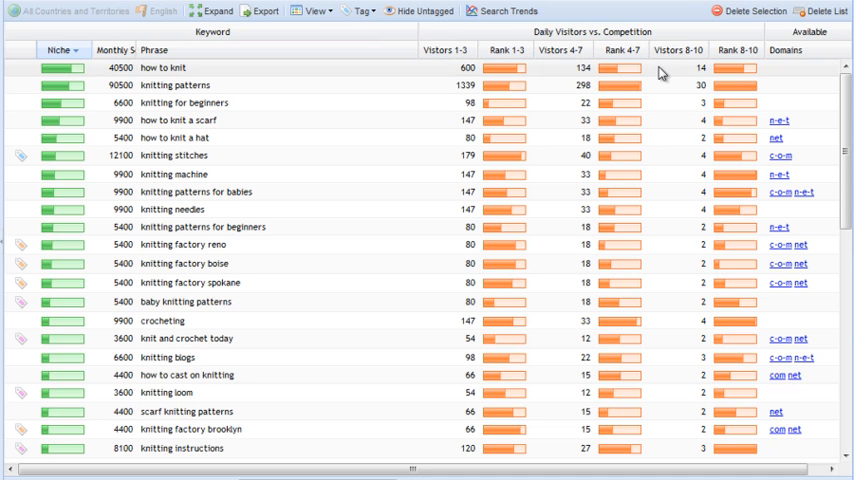
mouse_move(240, 80)
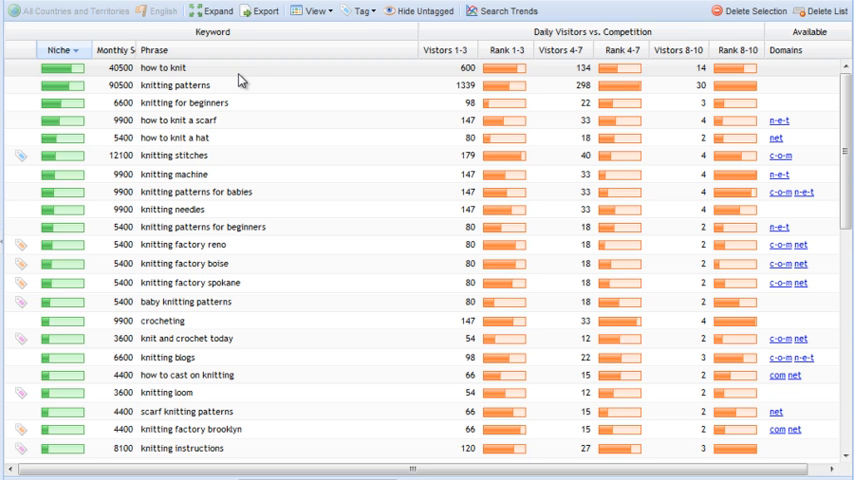
mouse_move(450, 80)
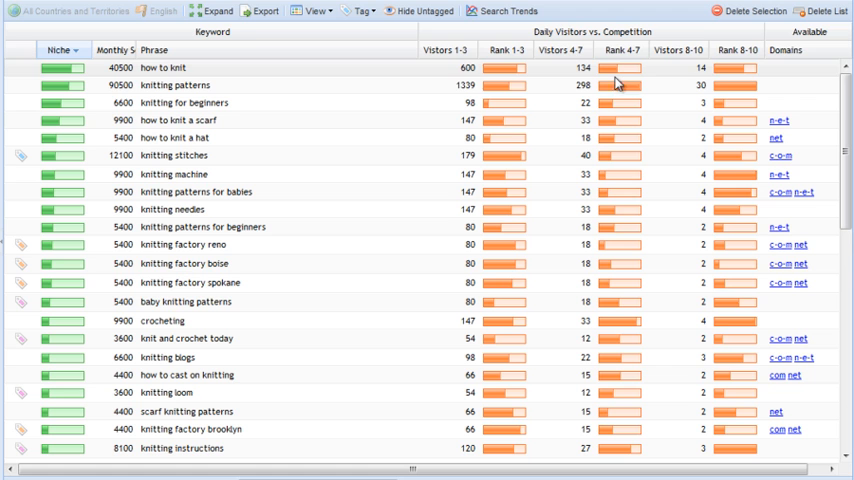
mouse_move(492, 76)
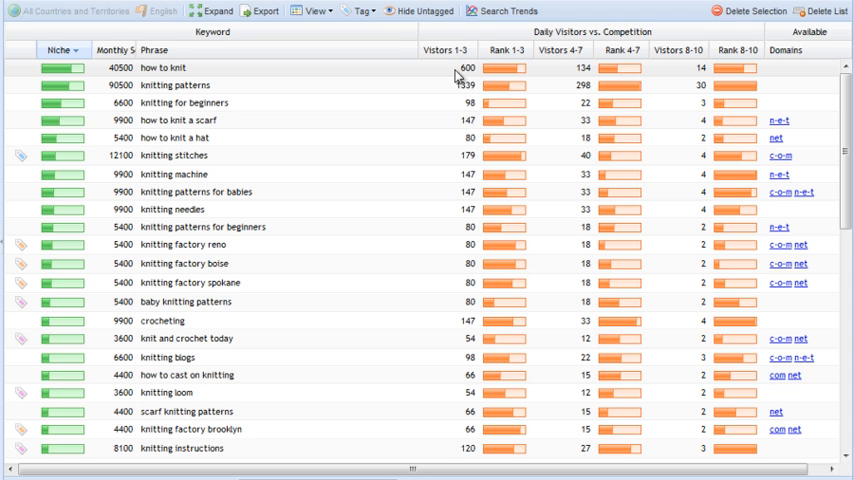
mouse_move(460, 76)
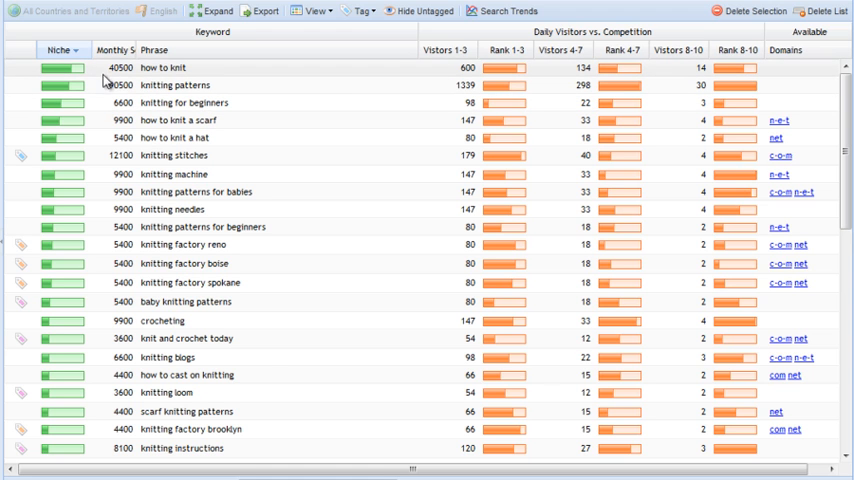
mouse_move(112, 80)
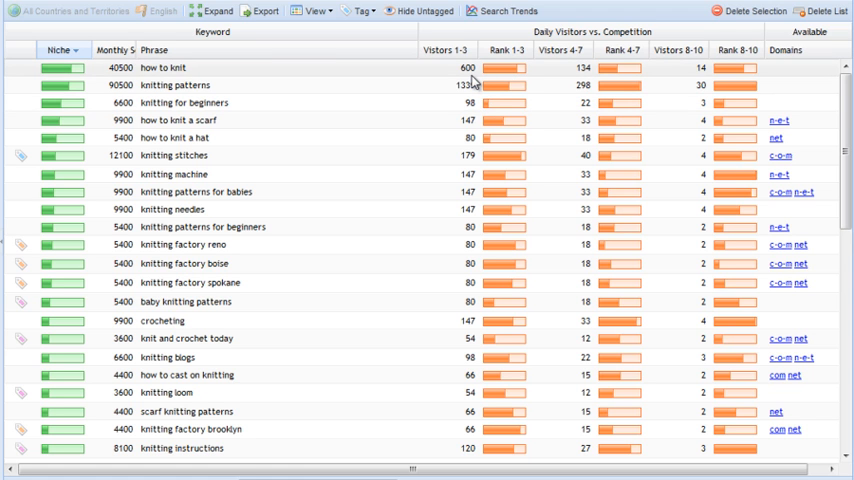
mouse_move(470, 82)
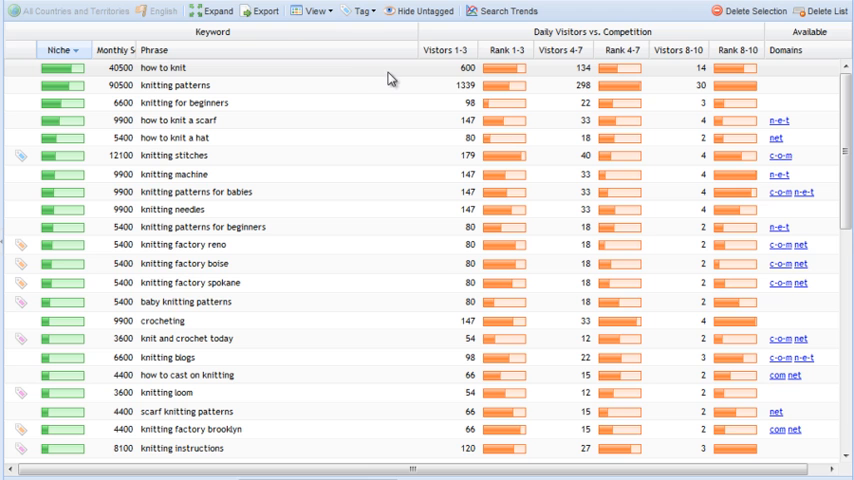
mouse_move(474, 76)
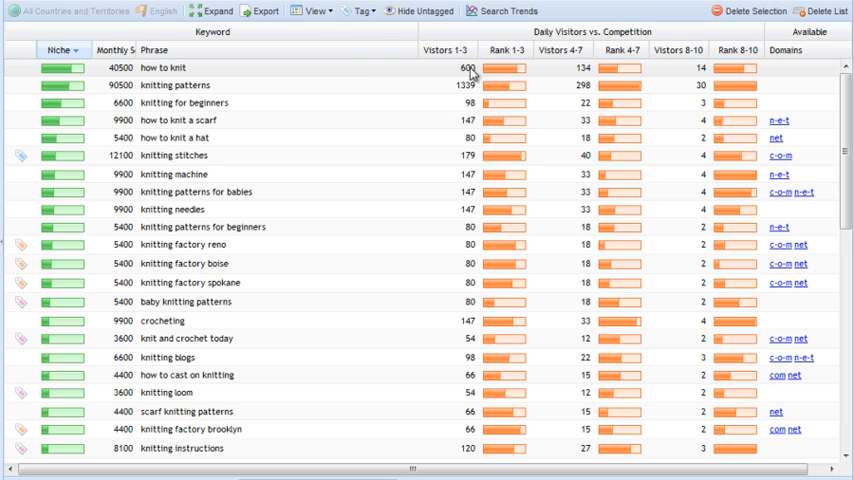
mouse_move(240, 72)
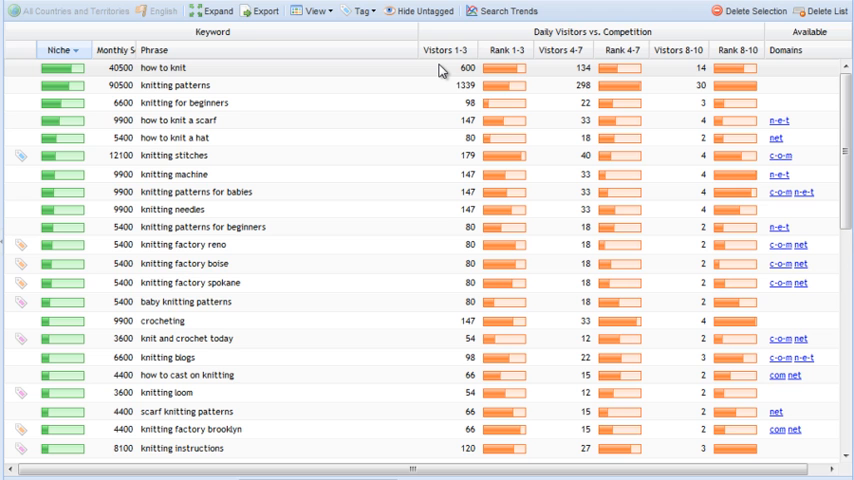
mouse_move(808, 64)
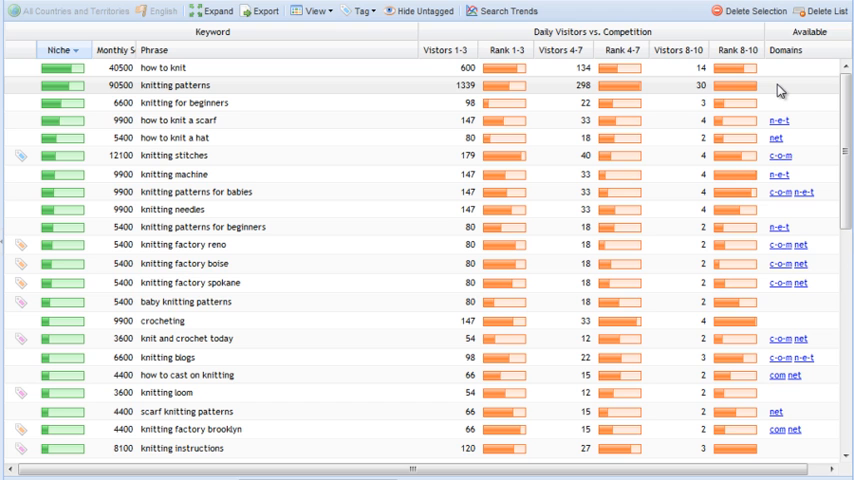
mouse_move(780, 96)
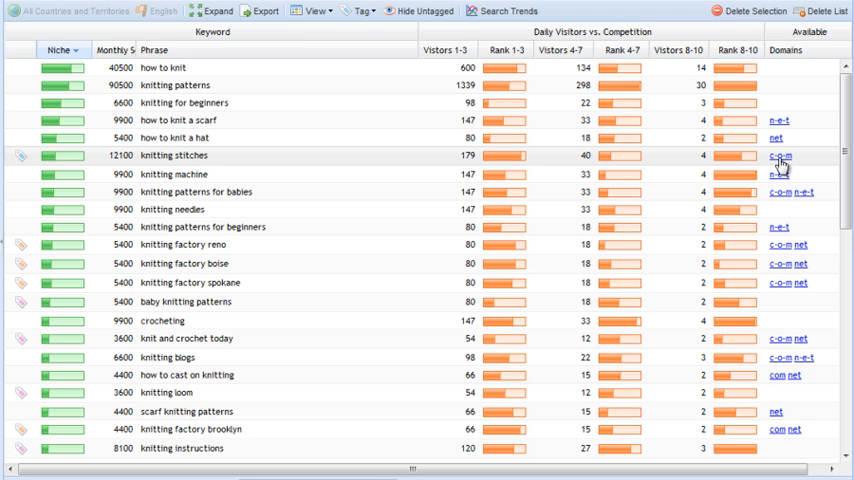
mouse_move(786, 166)
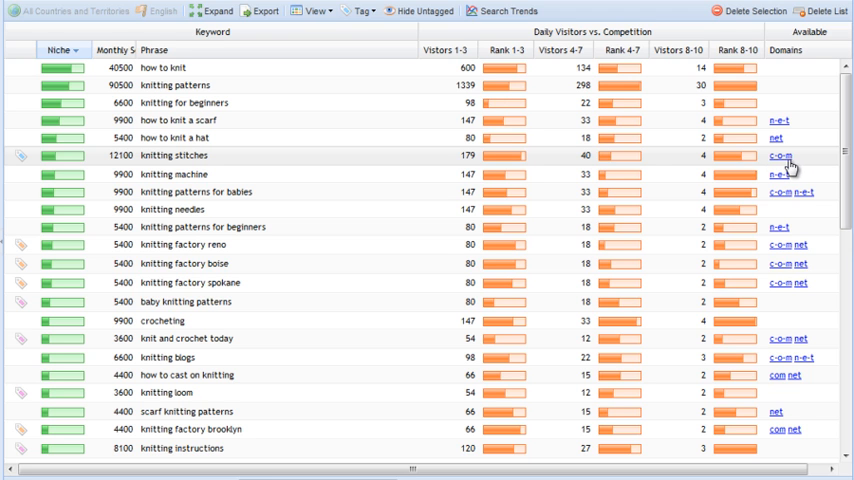
mouse_move(200, 164)
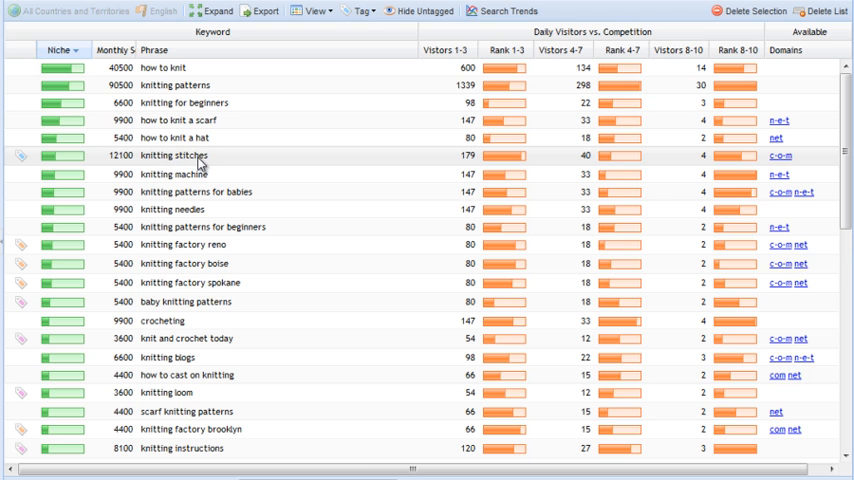
mouse_move(48, 168)
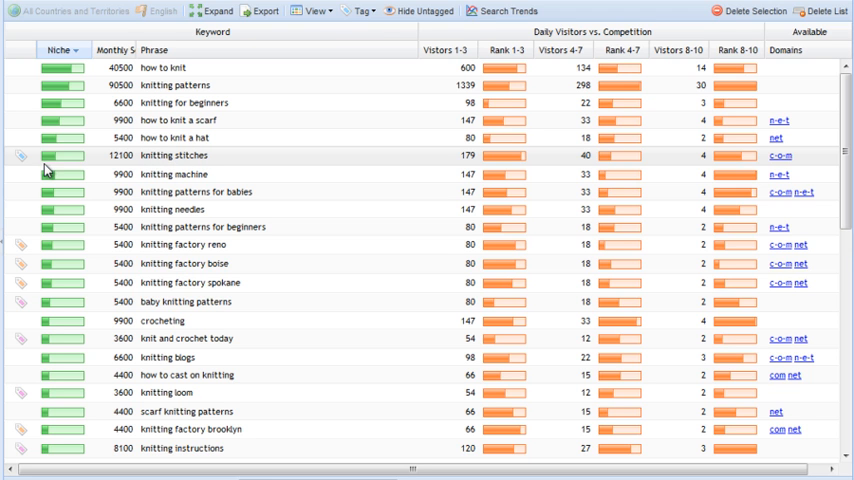
mouse_move(204, 164)
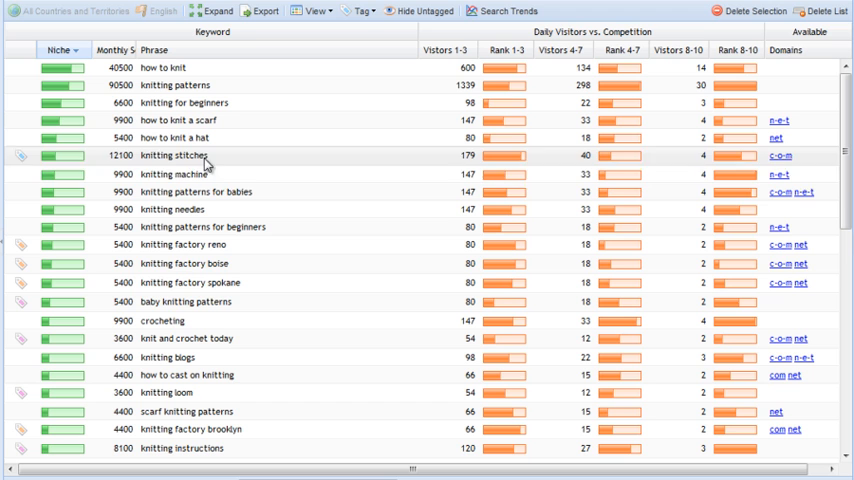
mouse_move(216, 160)
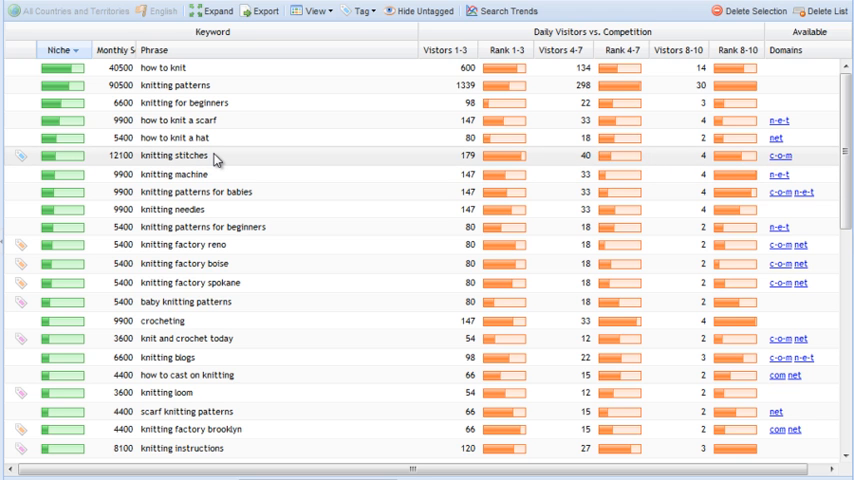
mouse_move(310, 168)
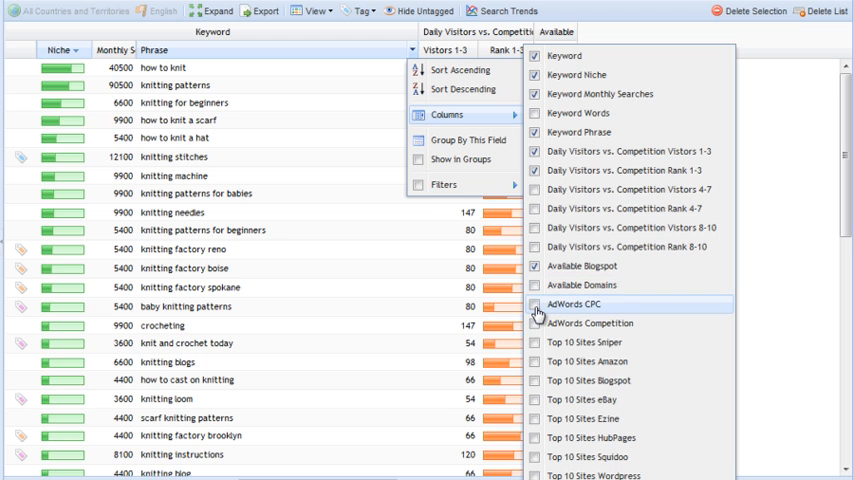
- Add the AdWords CPC and AdWords Competition columns to the grid
click(536, 304)
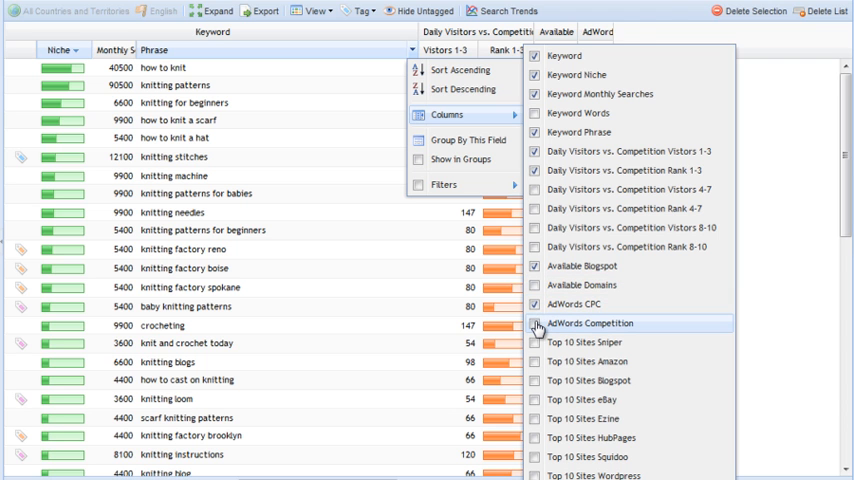
click(536, 324)
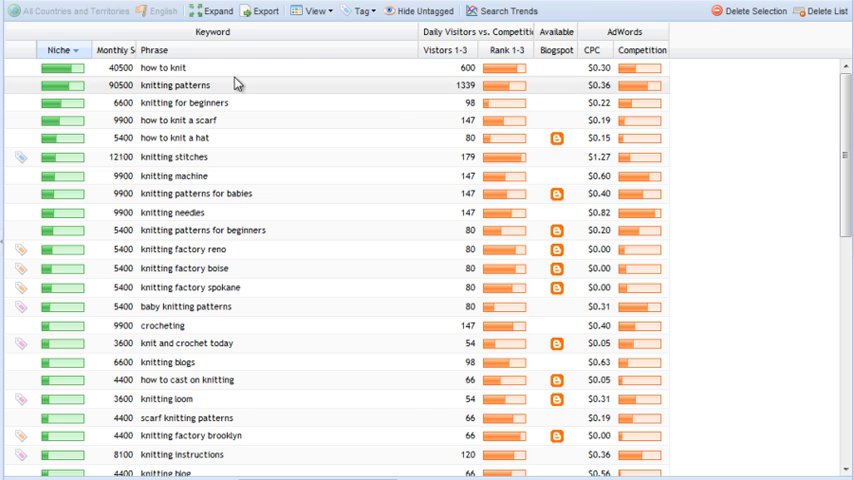
mouse_move(562, 136)
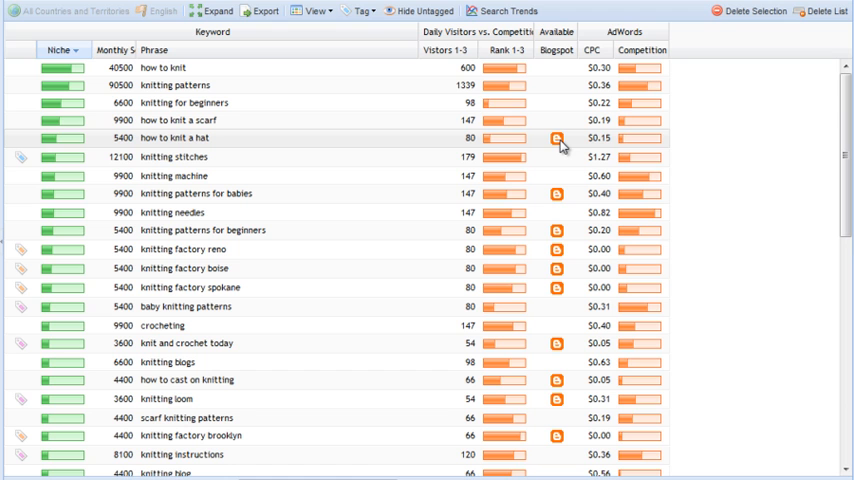
mouse_move(380, 144)
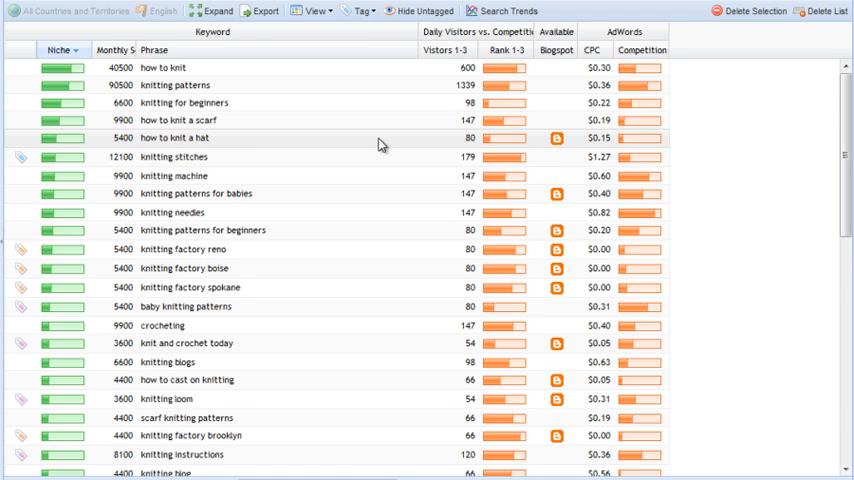
mouse_move(142, 148)
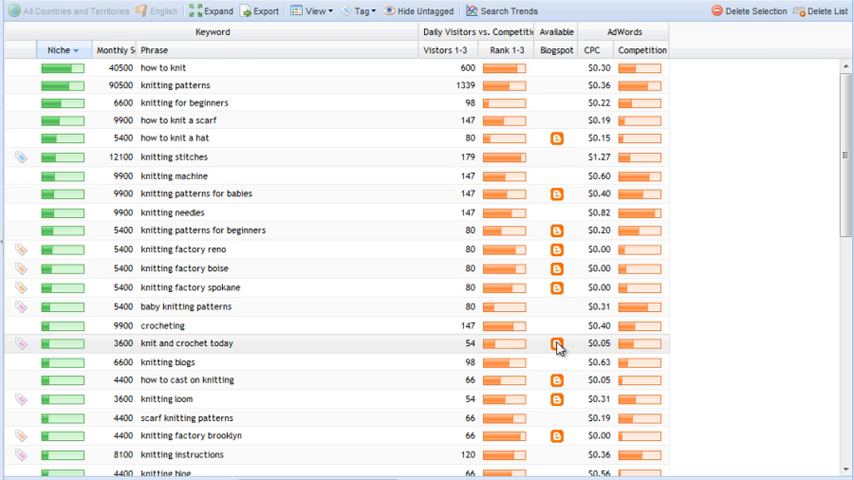
- Scroll down through the keyword grid
scroll(down, 3)
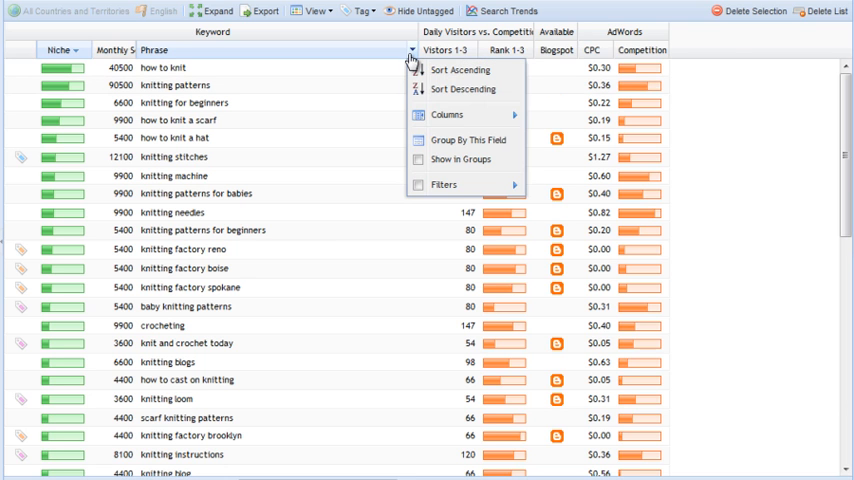
- Show the Top 10 Sites icon columns, including Squidoo, plus Words and Last changed
click(448, 114)
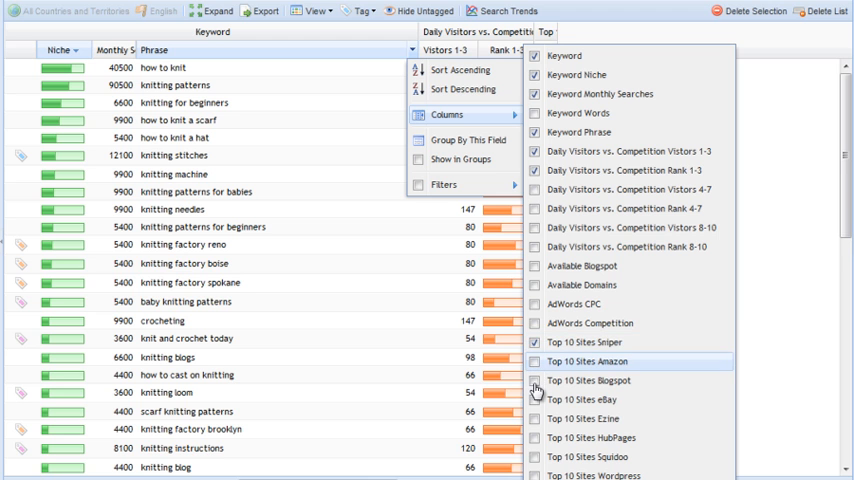
click(536, 380)
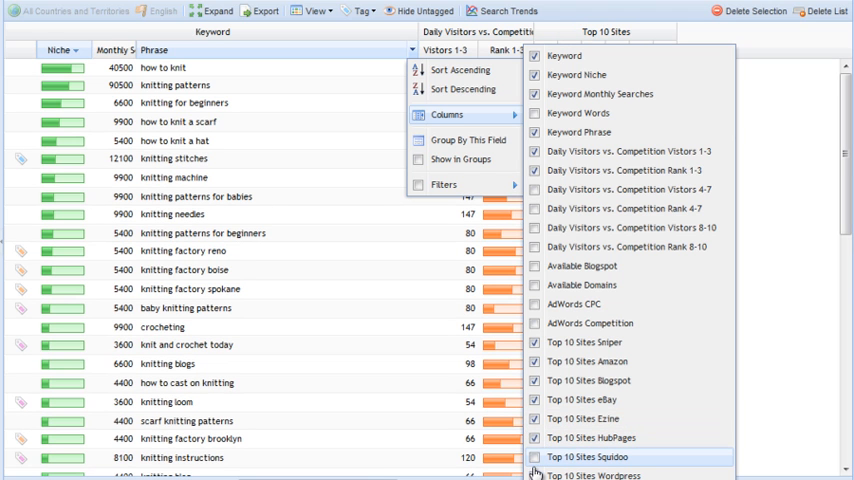
click(534, 456)
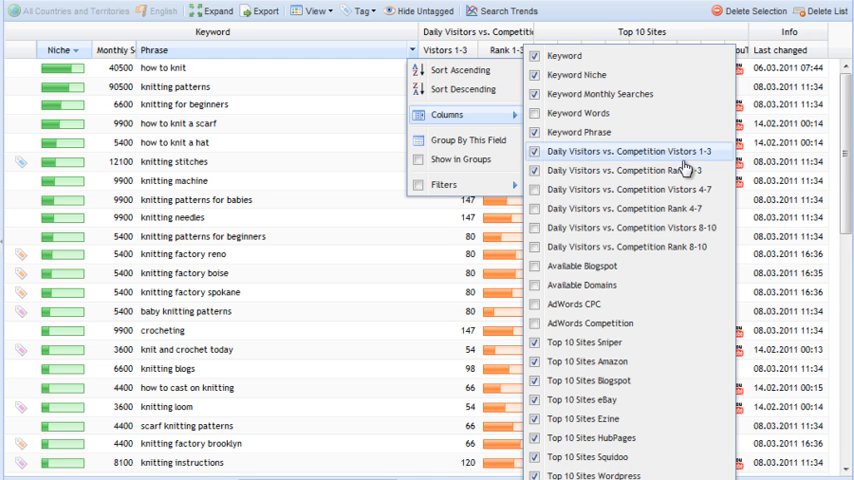
click(536, 112)
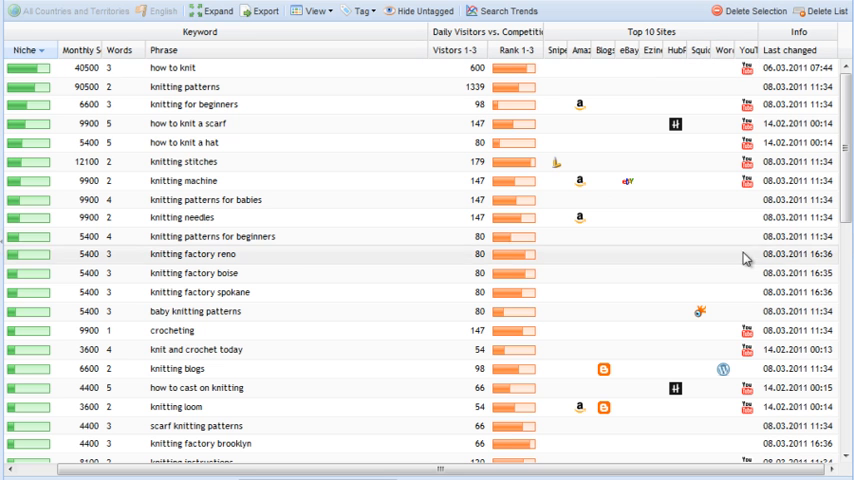
mouse_move(752, 156)
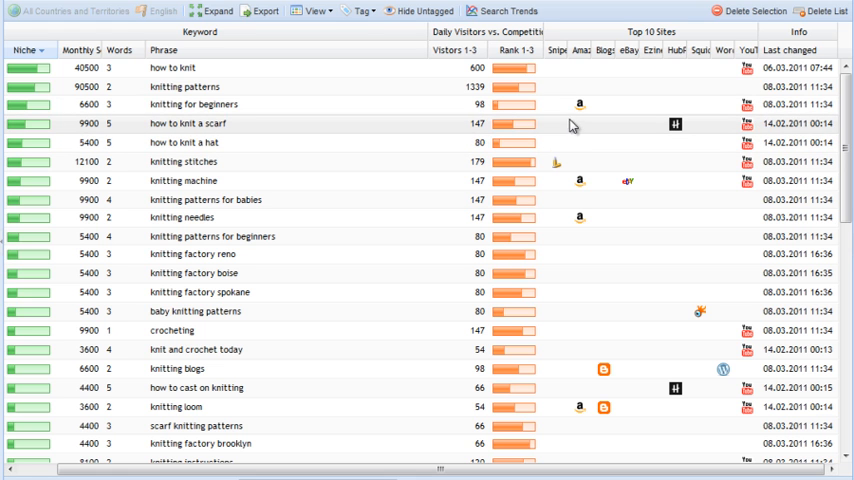
mouse_move(248, 354)
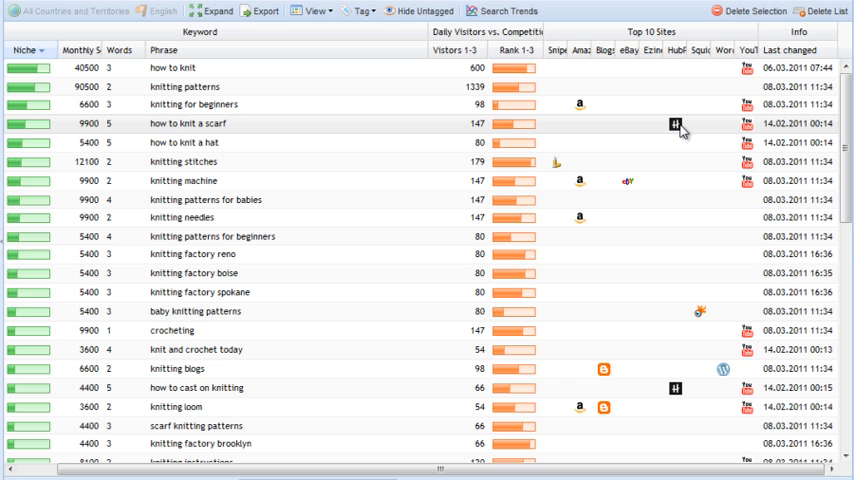
mouse_move(700, 316)
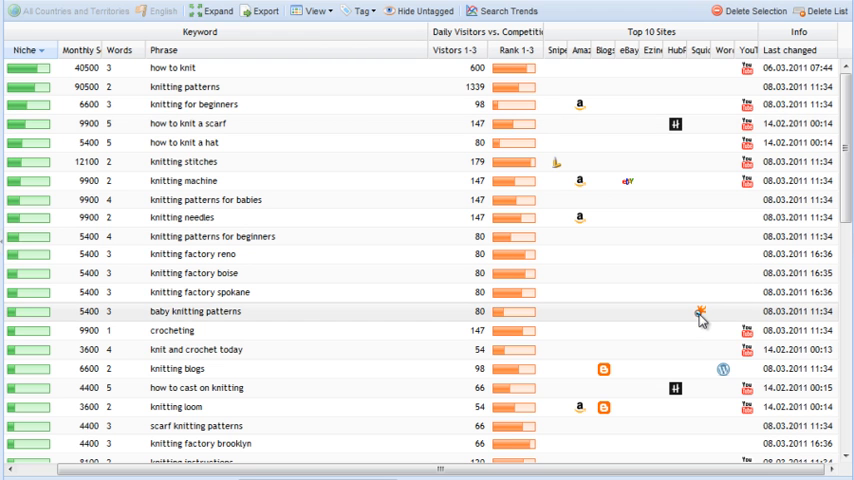
mouse_move(664, 104)
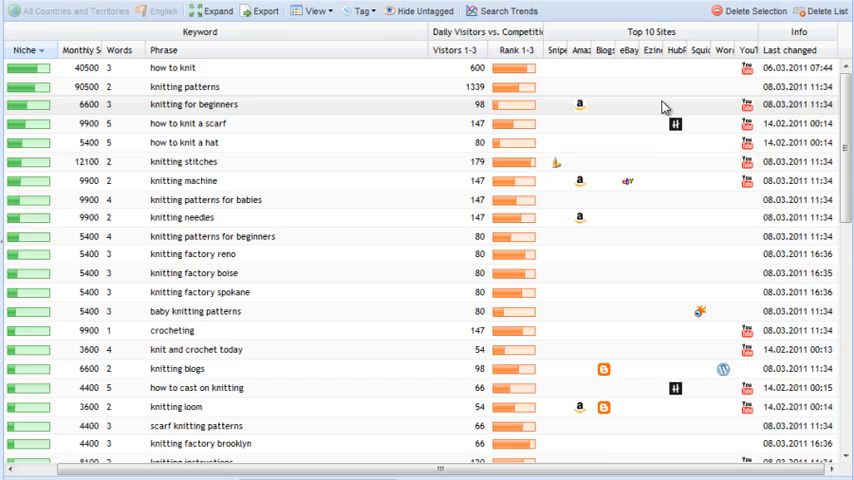
scroll(down, 3)
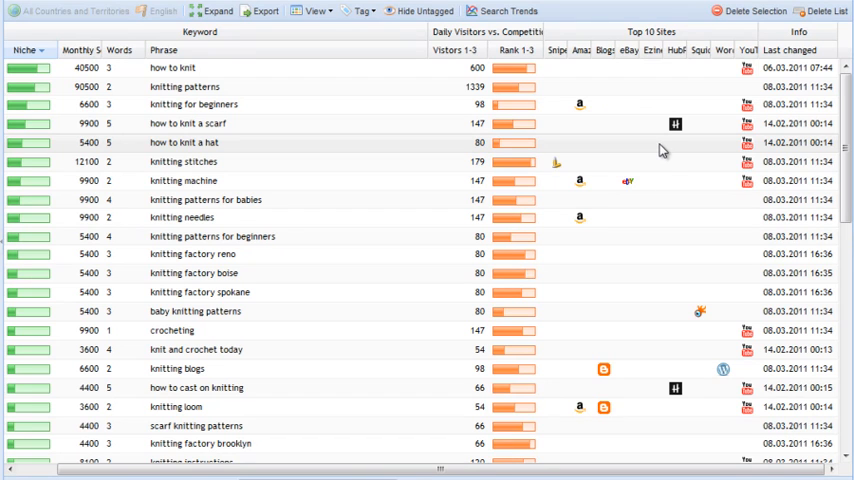
mouse_move(676, 116)
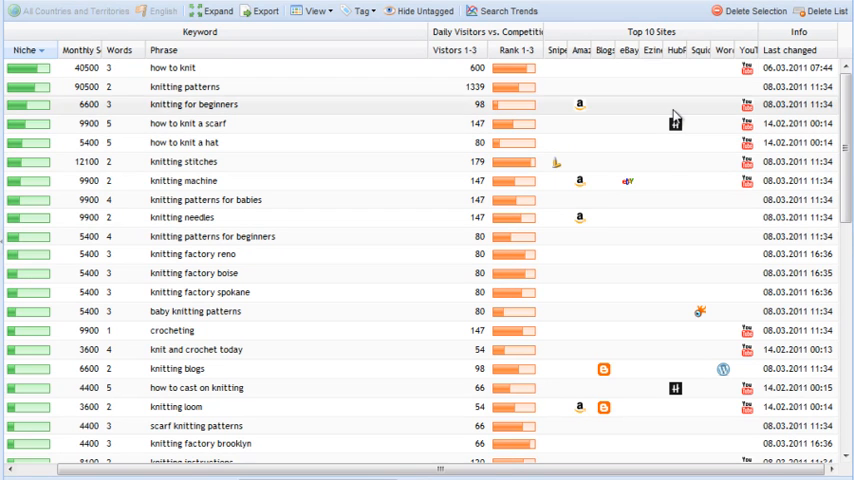
mouse_move(672, 120)
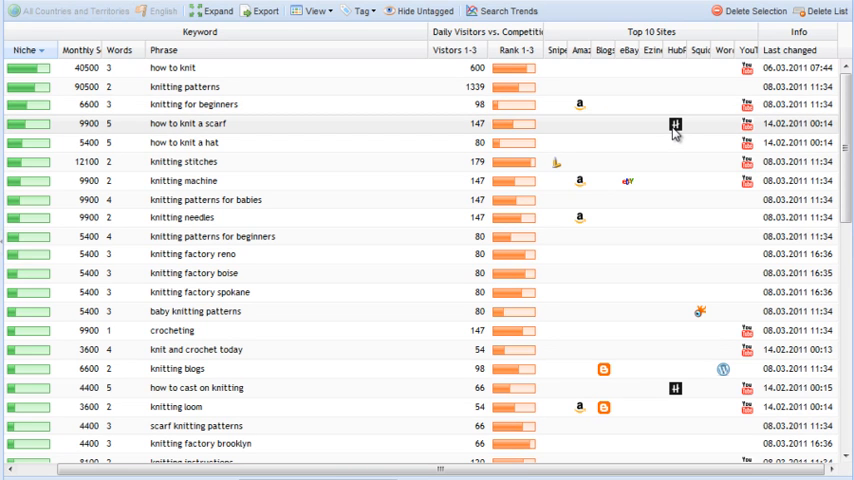
mouse_move(672, 132)
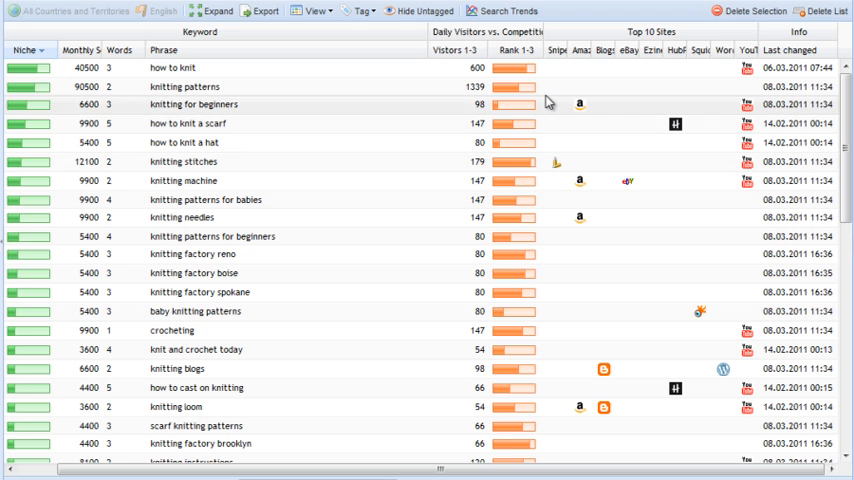
mouse_move(136, 176)
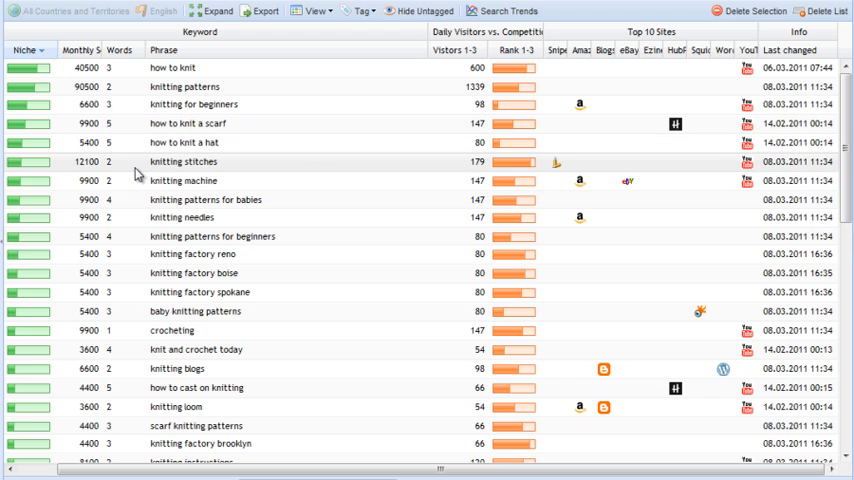
mouse_move(556, 170)
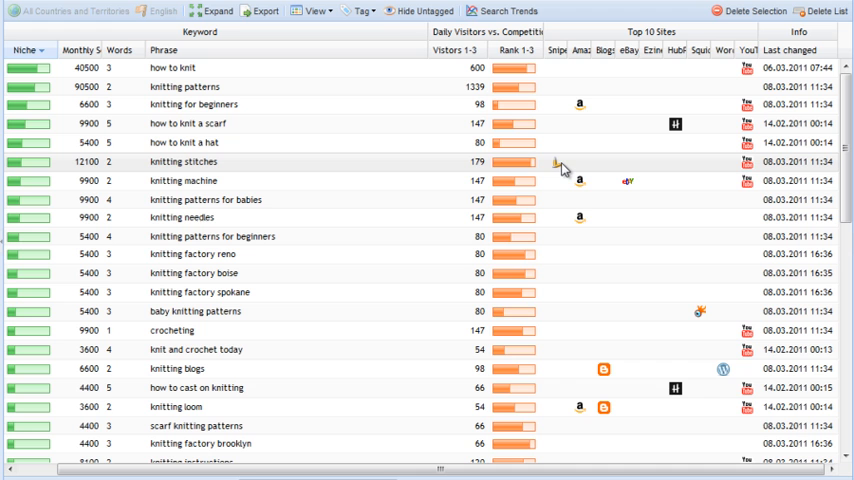
scroll(down, 3)
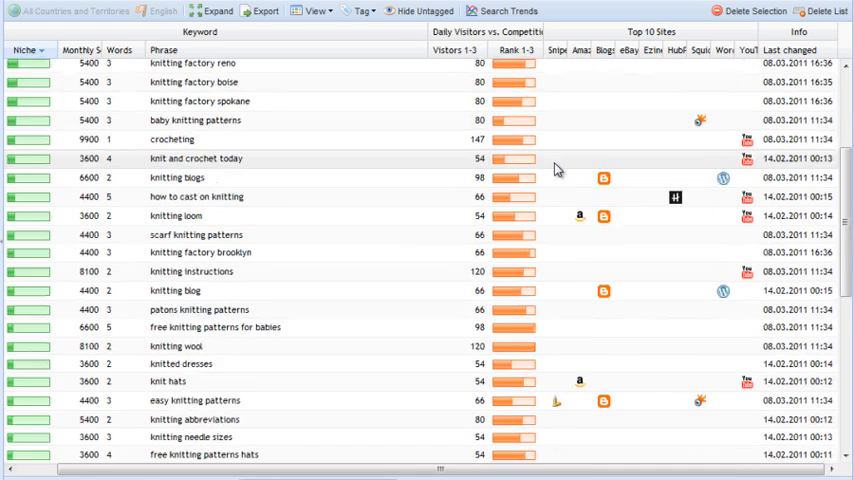
scroll(down, 3)
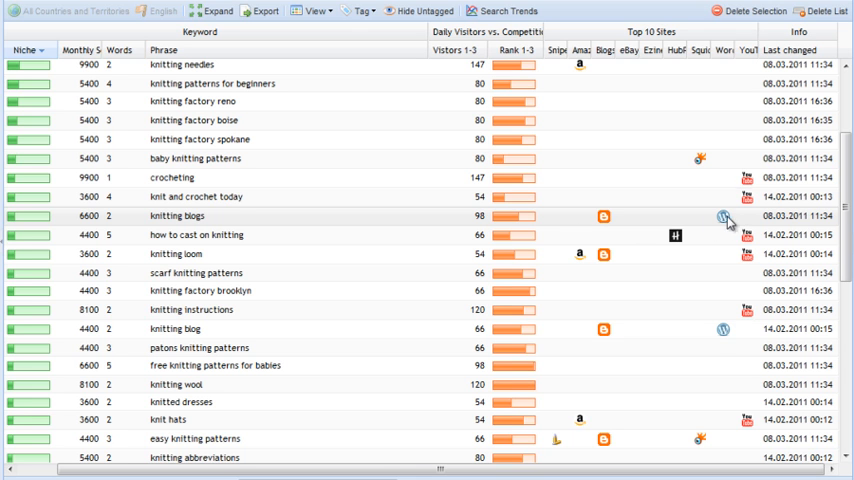
mouse_move(748, 258)
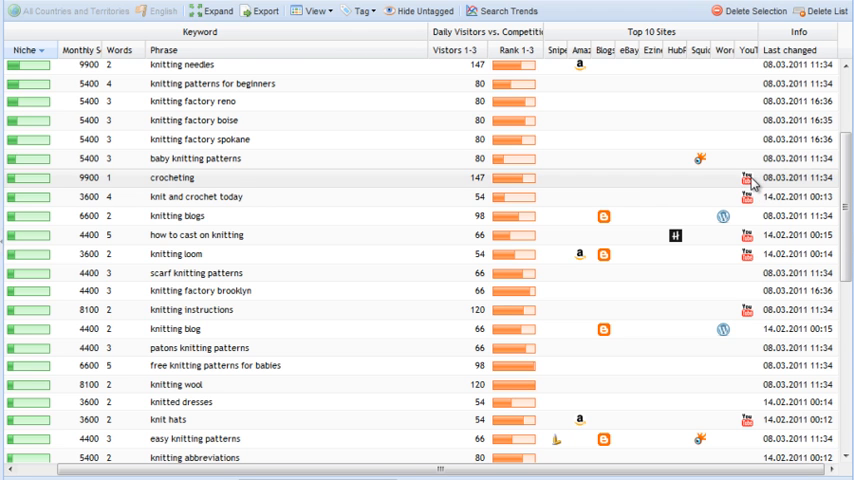
mouse_move(752, 186)
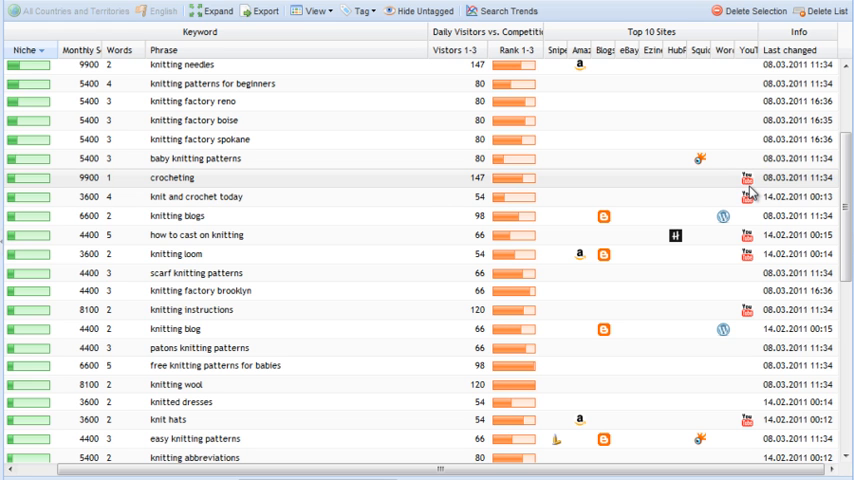
scroll(down, 3)
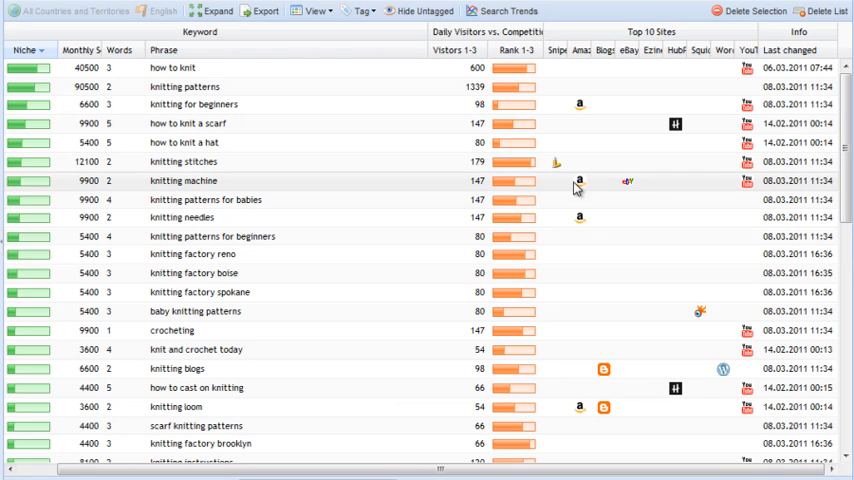
mouse_move(640, 190)
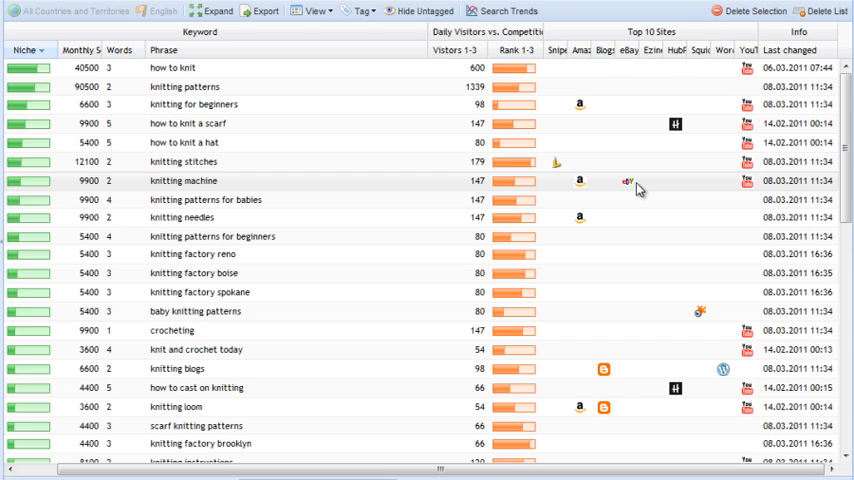
mouse_move(592, 194)
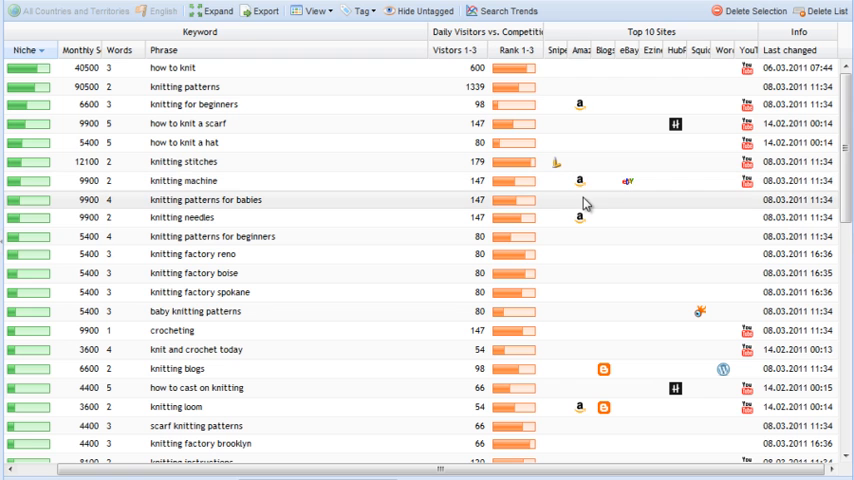
mouse_move(612, 204)
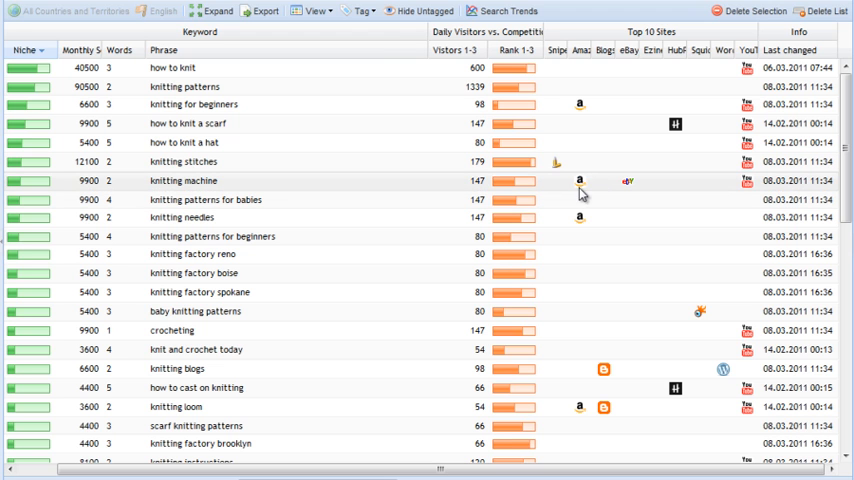
mouse_move(588, 200)
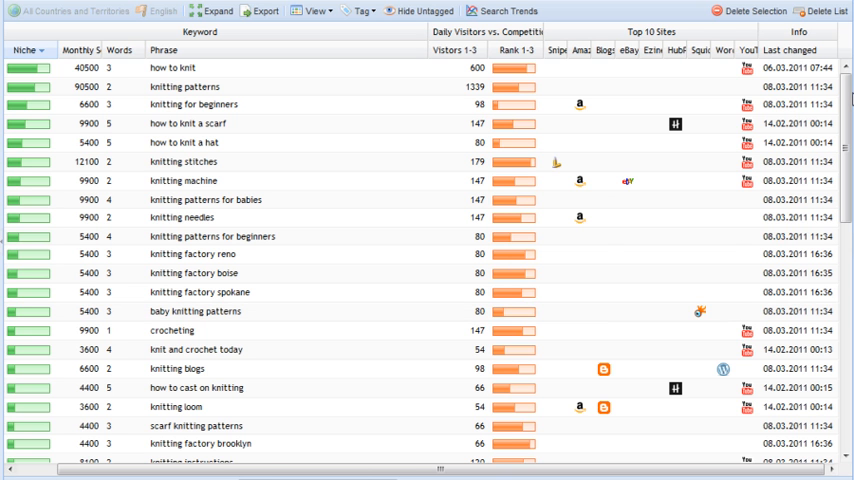
scroll(down, 3)
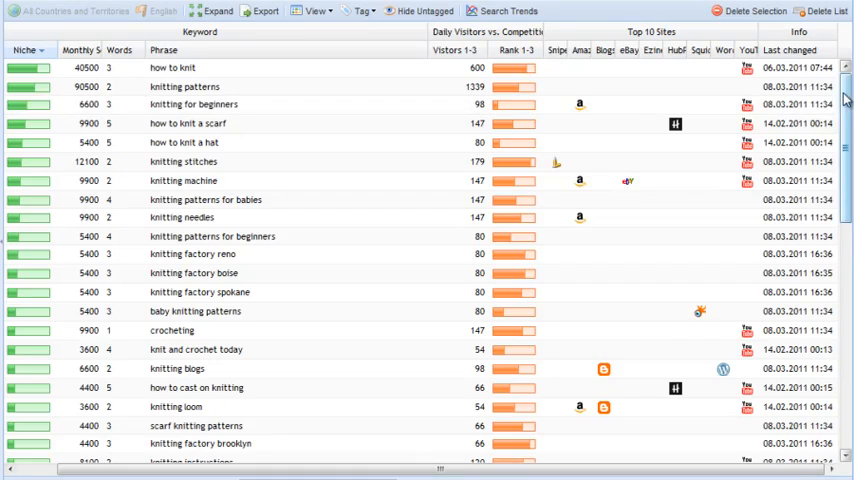
scroll(down, 3)
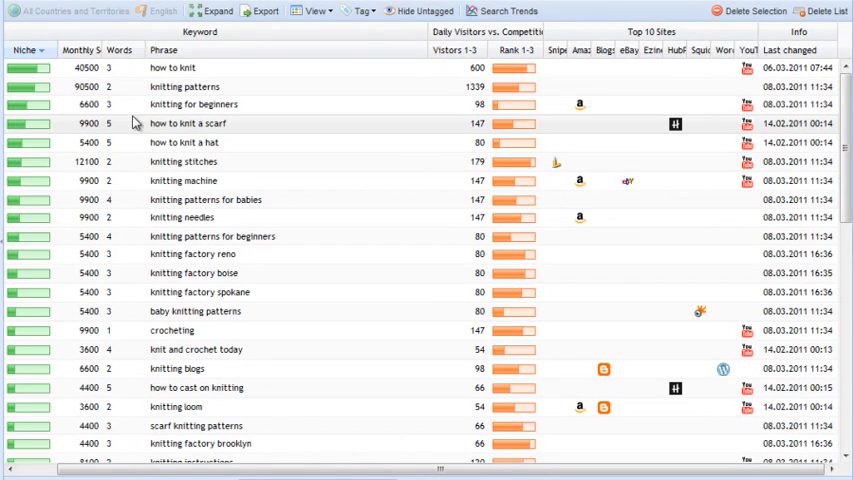
mouse_move(118, 156)
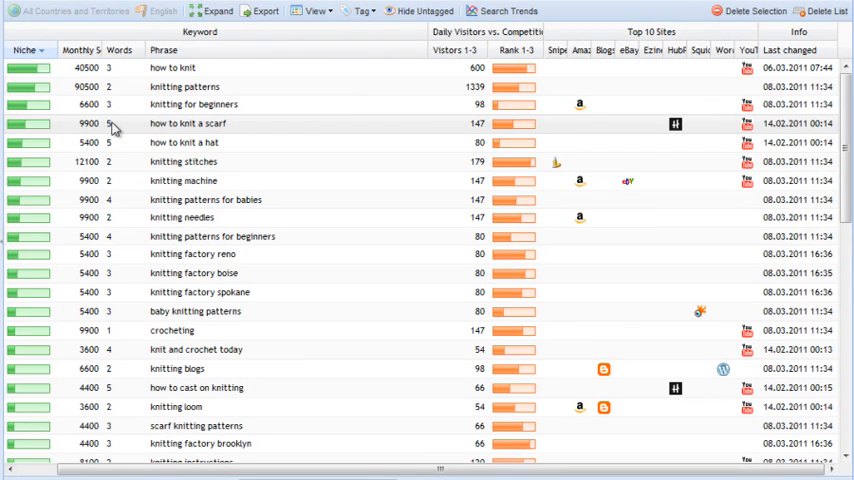
mouse_move(164, 136)
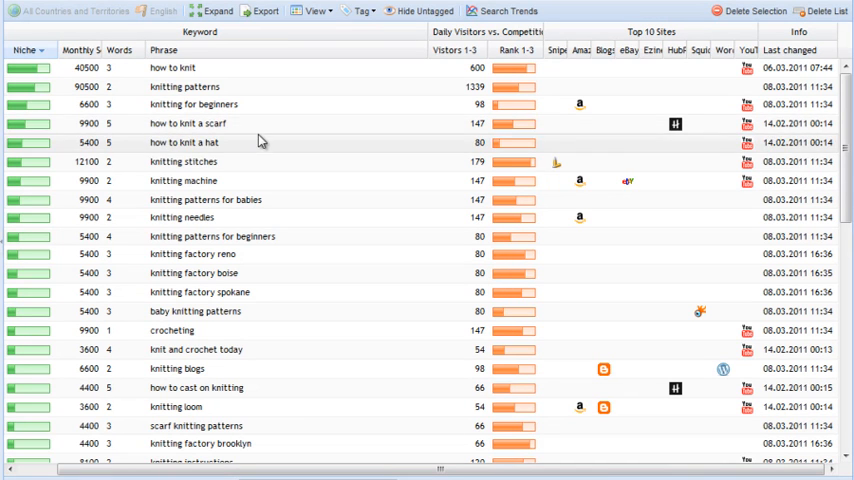
mouse_move(240, 132)
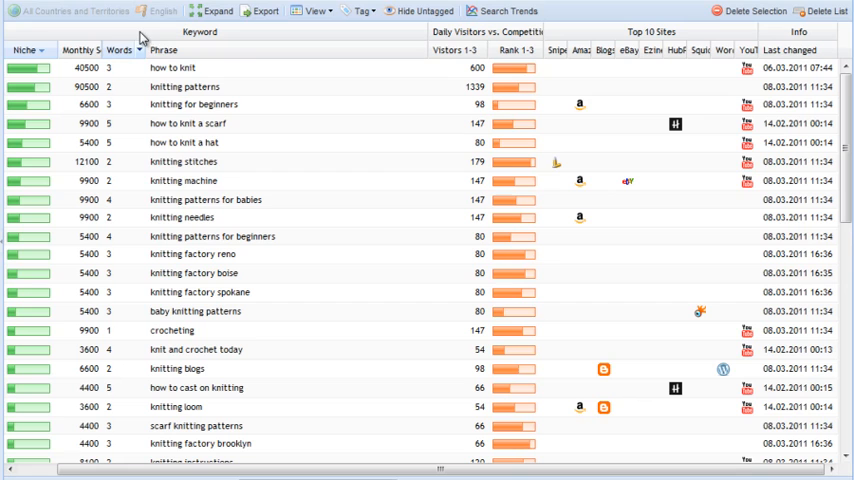
- Enter a word-count filter of 4 on the Words column
click(140, 50)
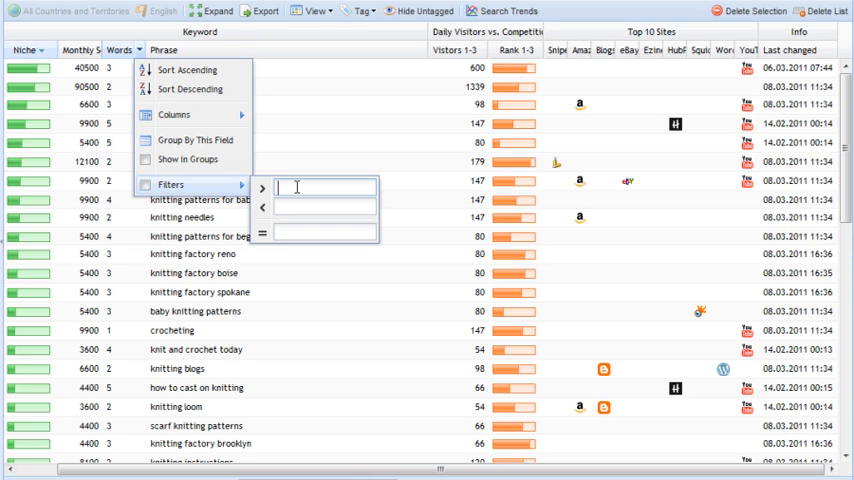
text(4)
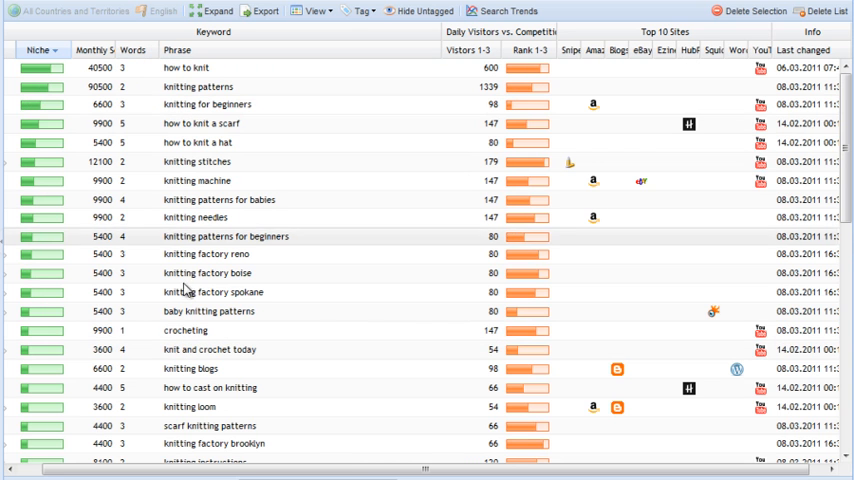
mouse_move(204, 348)
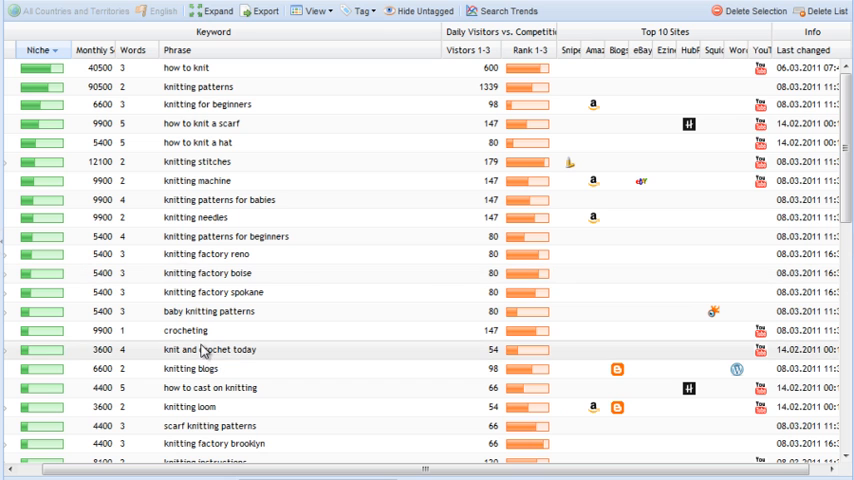